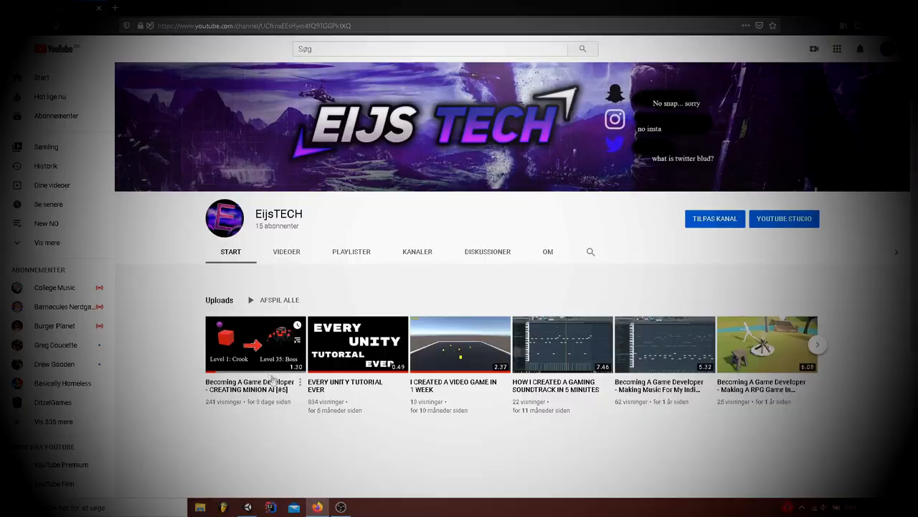
Step: Under the CREATING MINION AI video, draft the comment 'u can not multiplay'
left_click(256, 344)
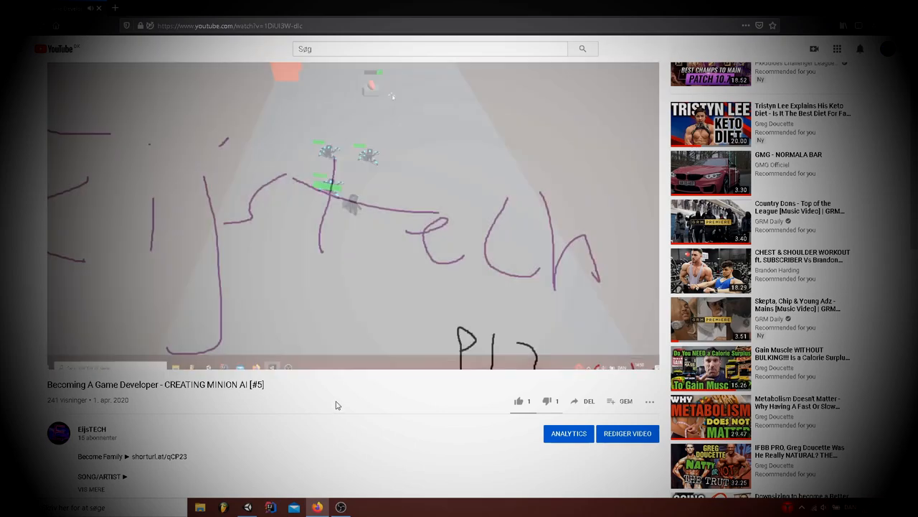
scroll("down", 3)
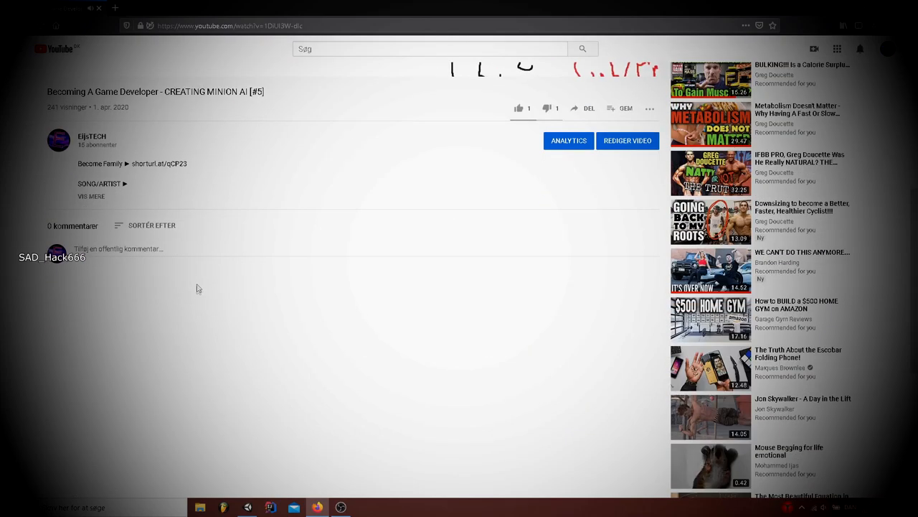
left_click(117, 249)
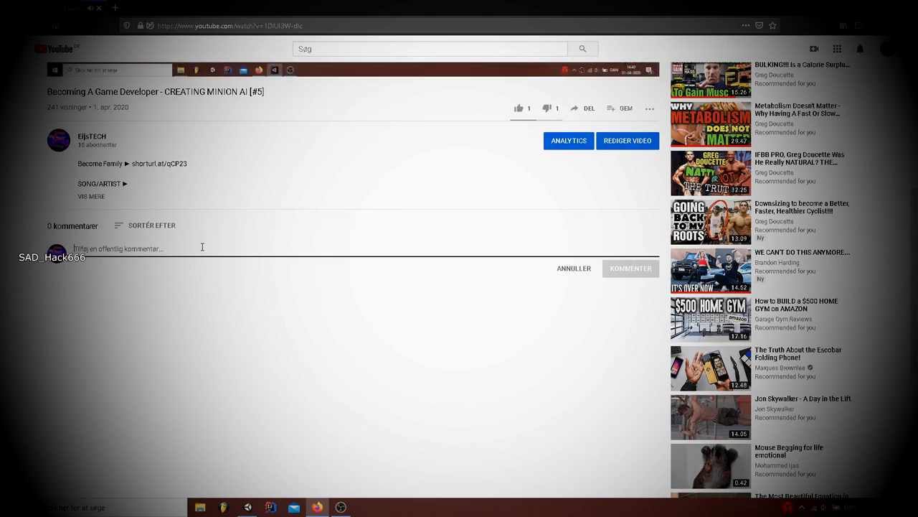
type("u can not")
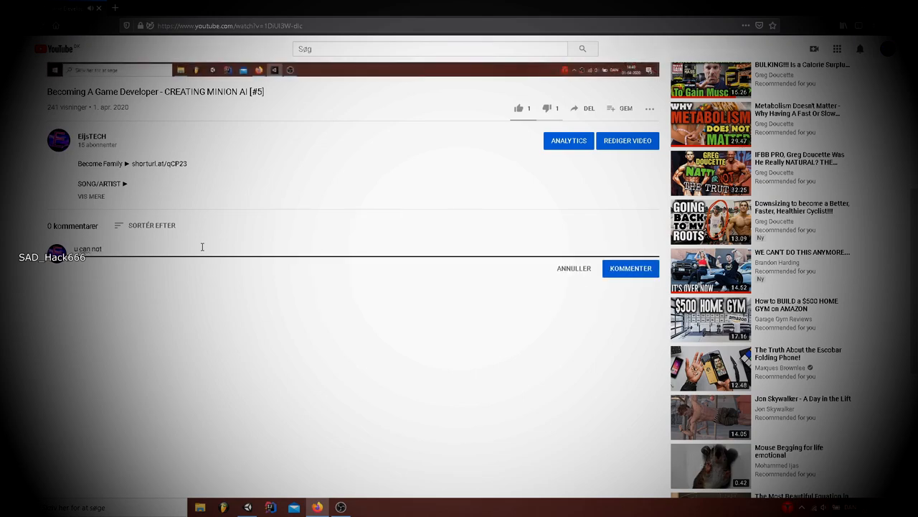
type("multiplay")
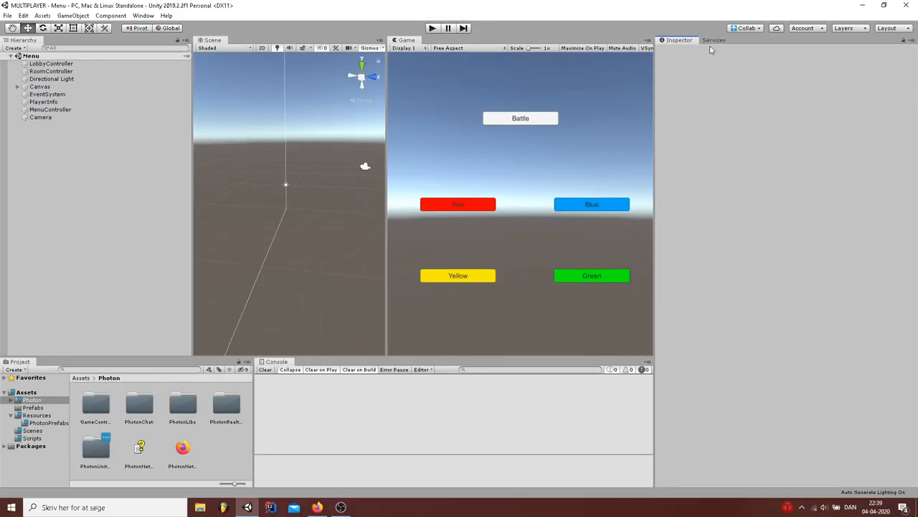
Step: Switch to the Unity editor showing the MULTIPLAYER project's Menu scene
left_click(714, 40)
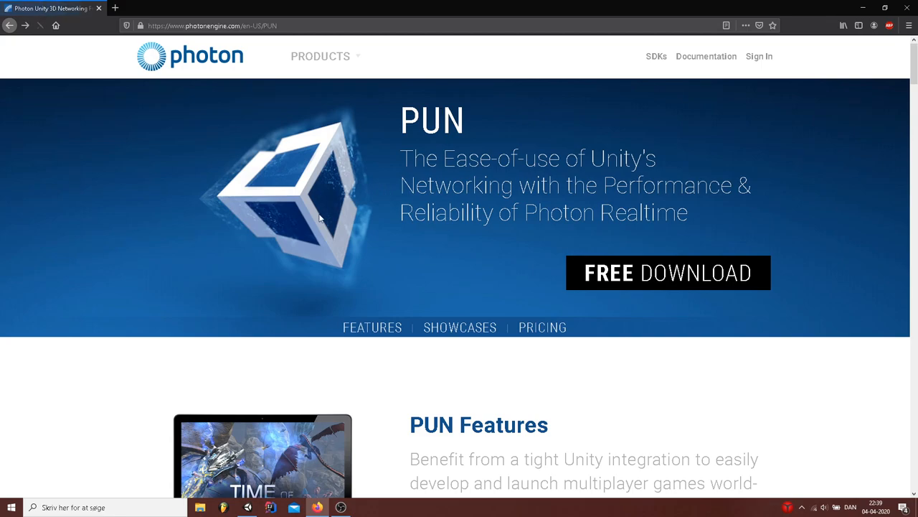
Step: Review the Photon PUN page's feature list, then return to the Unity editor
left_click(41, 26)
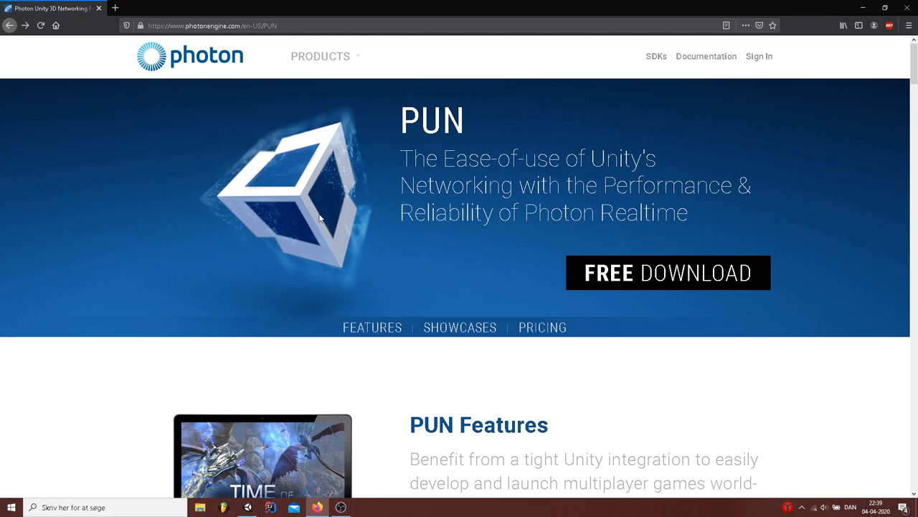
mouse_move(744, 307)
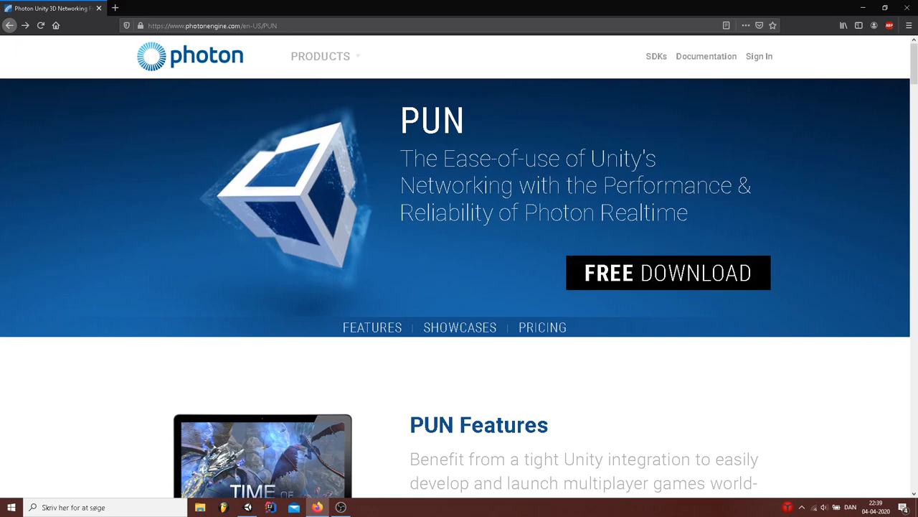
scroll("down", 3)
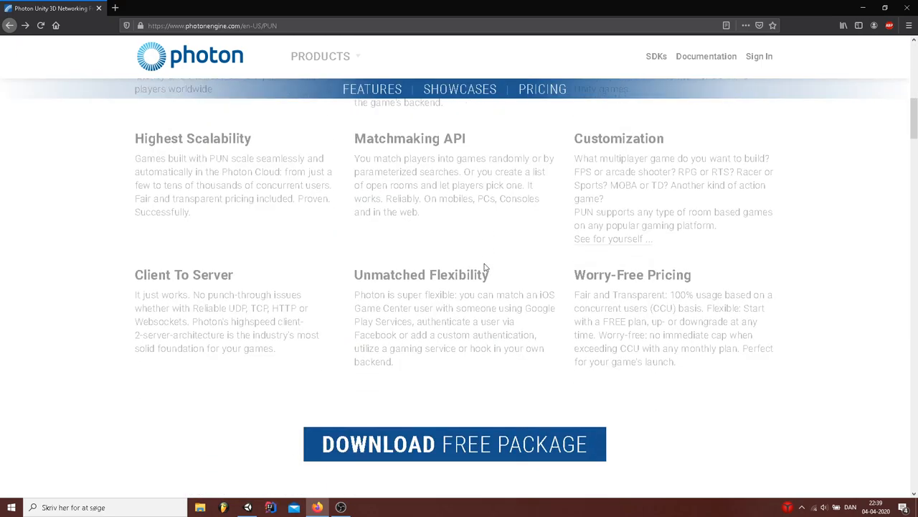
scroll("up", 3)
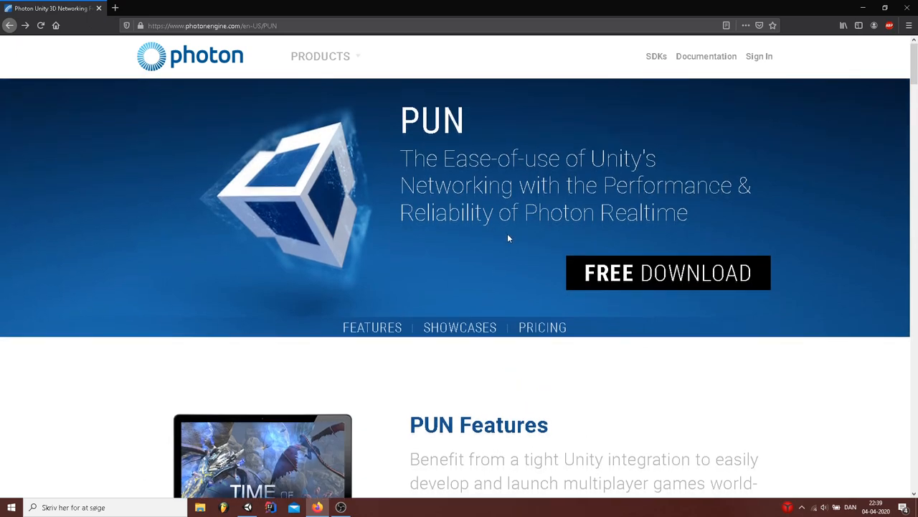
mouse_move(505, 403)
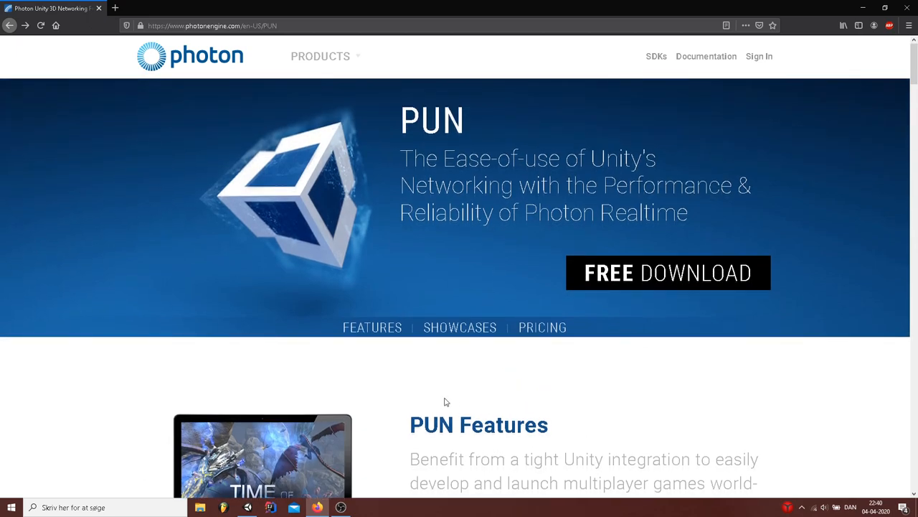
left_click(270, 508)
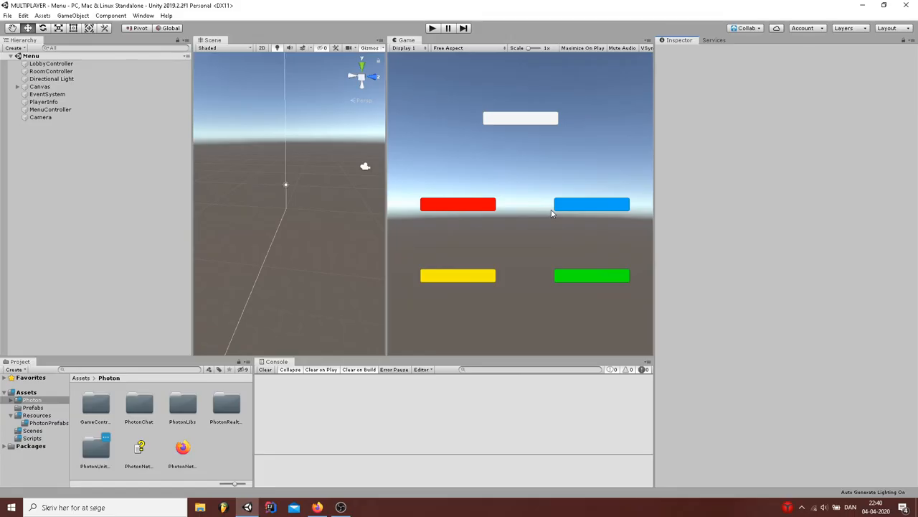
mouse_move(545, 266)
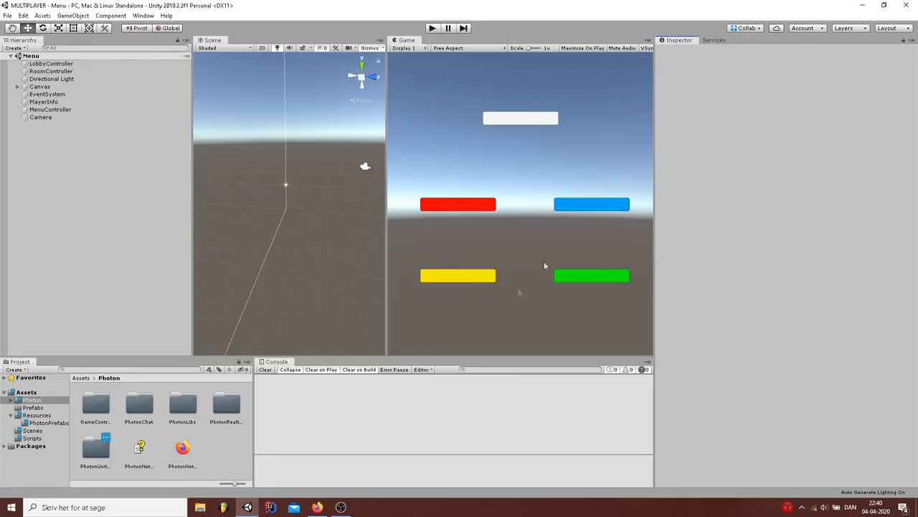
mouse_move(663, 129)
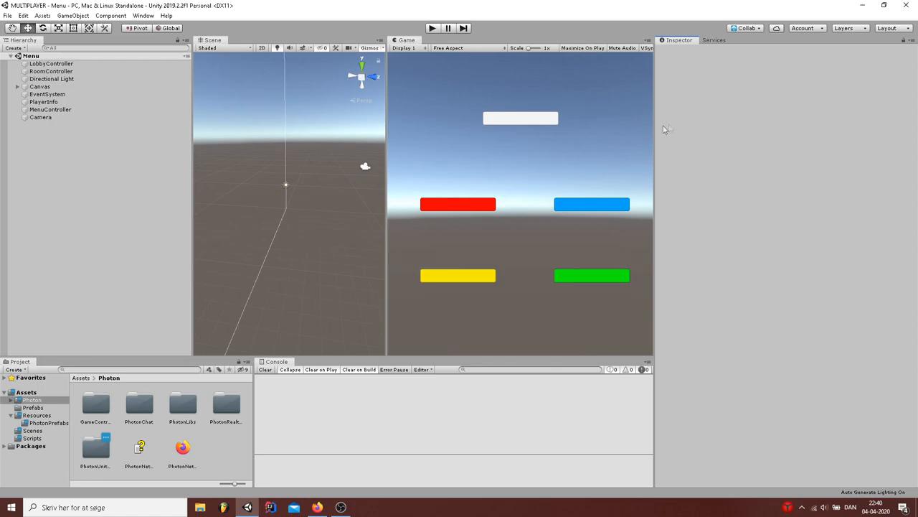
mouse_move(534, 232)
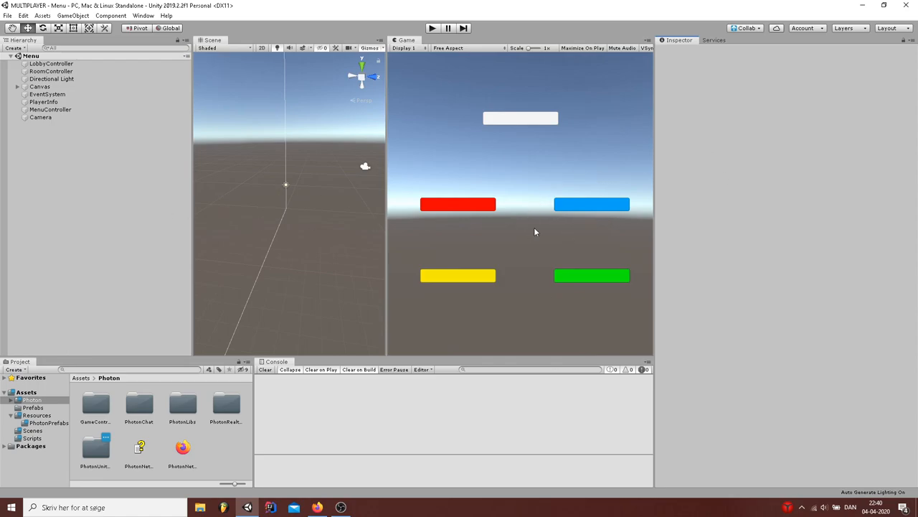
mouse_move(624, 241)
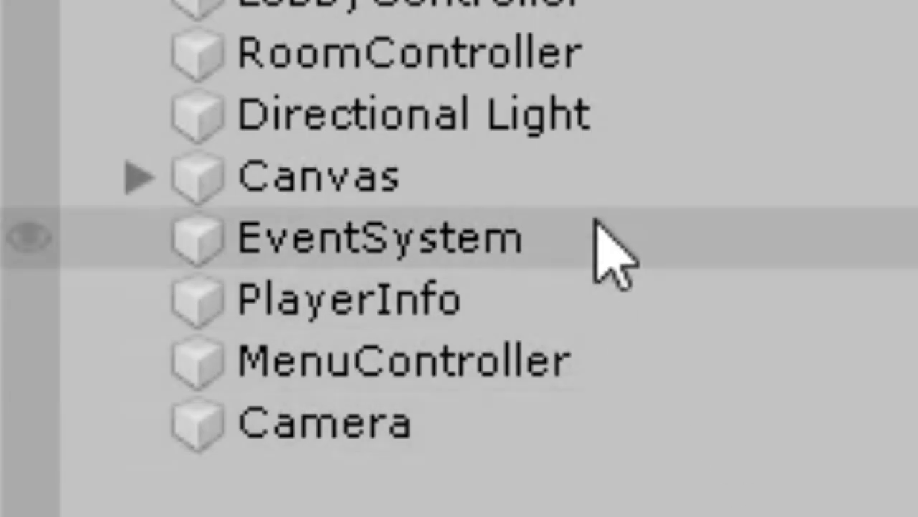
left_click(373, 237)
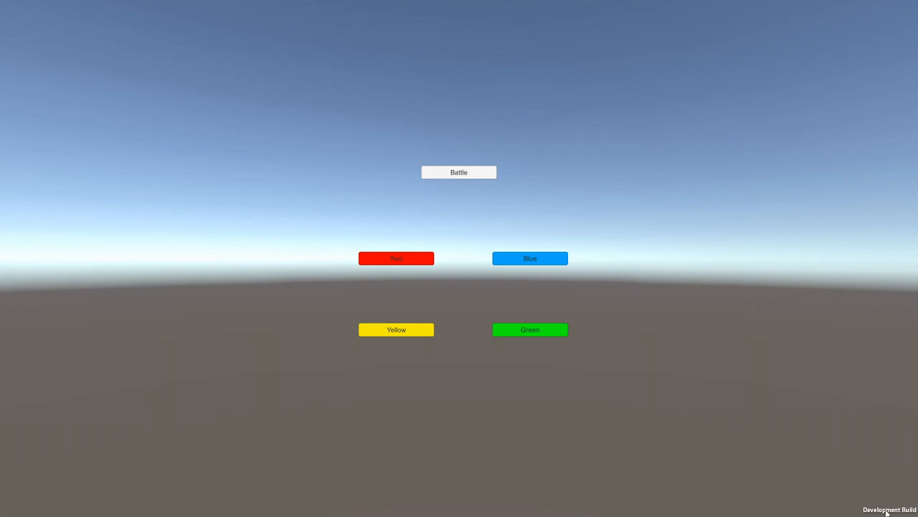
mouse_move(893, 481)
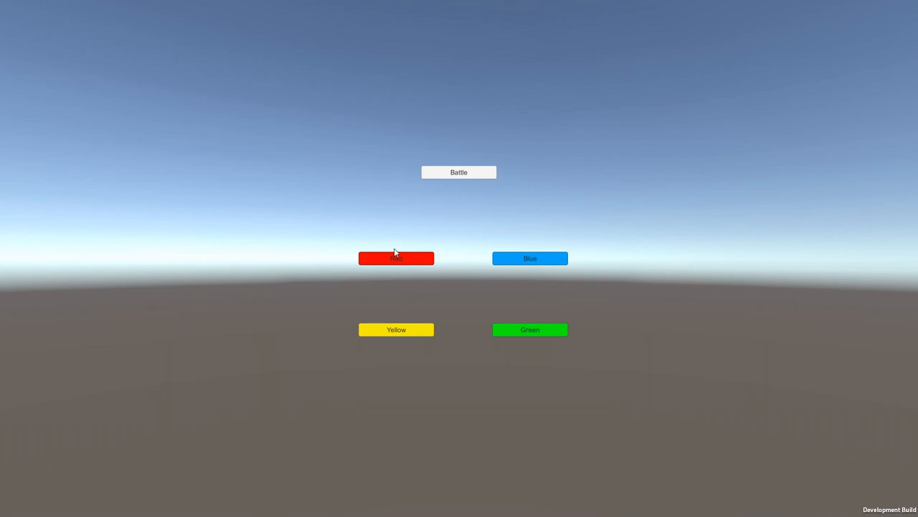
mouse_move(440, 234)
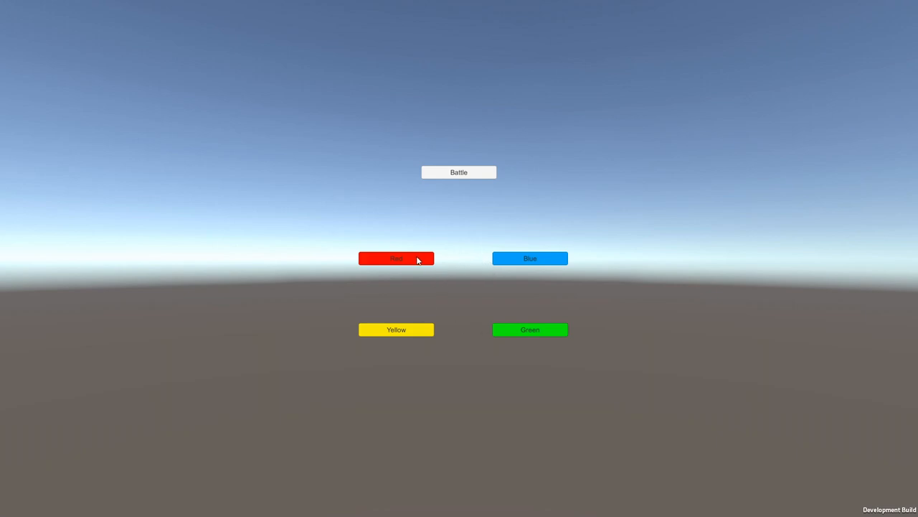
Step: Choose Red as the standalone player's cube colour
left_click(396, 259)
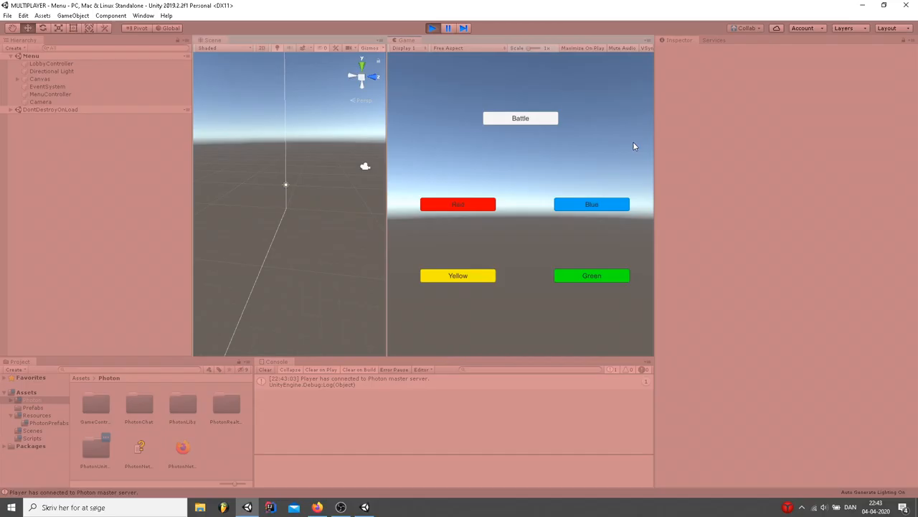
mouse_move(599, 163)
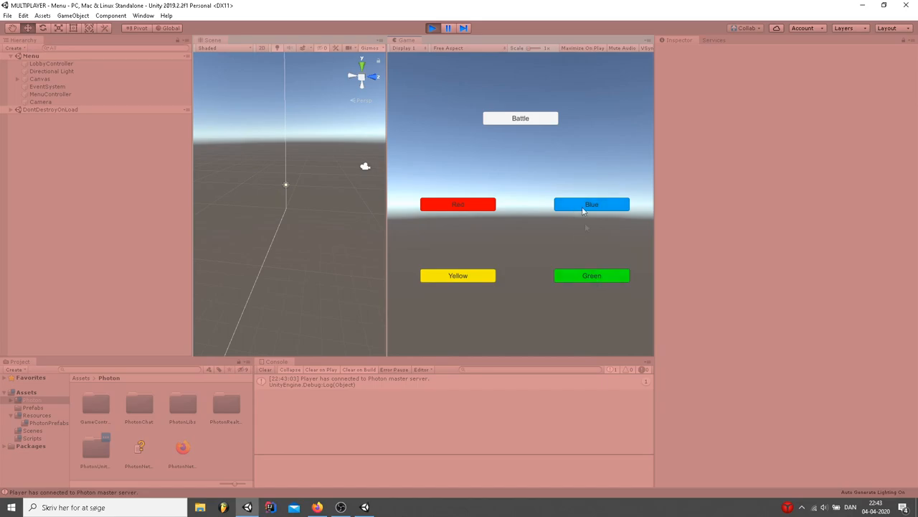
Step: Choose Blue for the editor player, joining the room and loading the Game scene
left_click(519, 118)
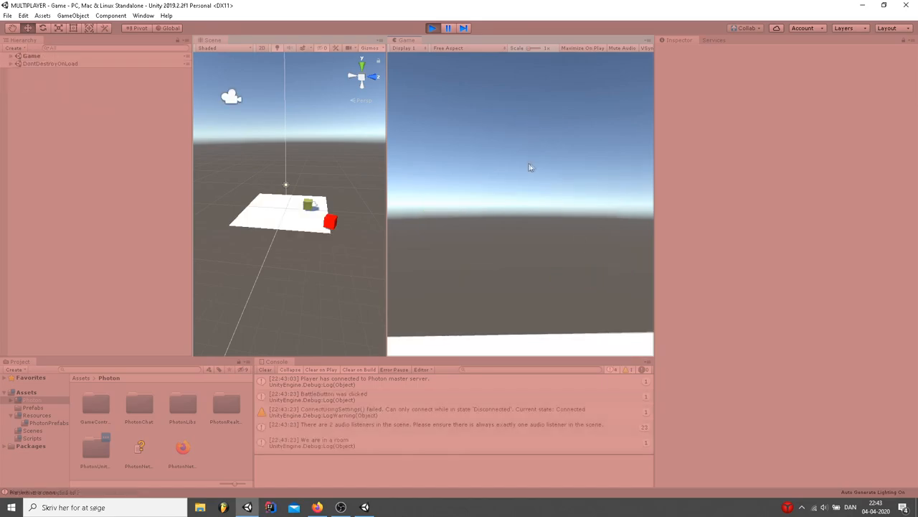